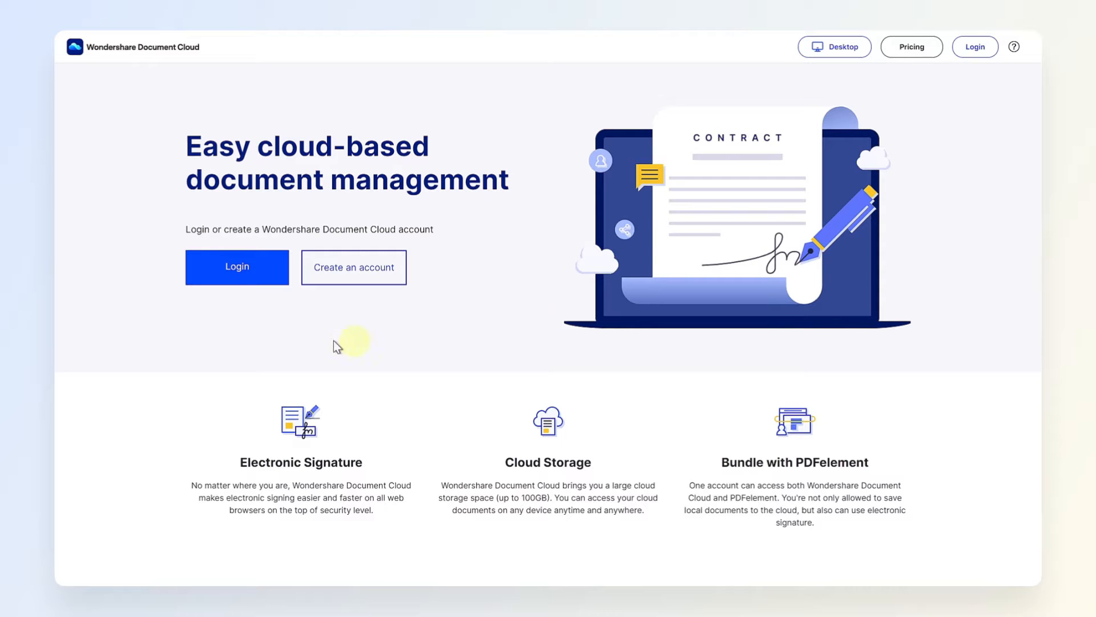
# Log in to Document Cloud and open the Share window for anamation.pdf.
pyautogui.click(236, 267)
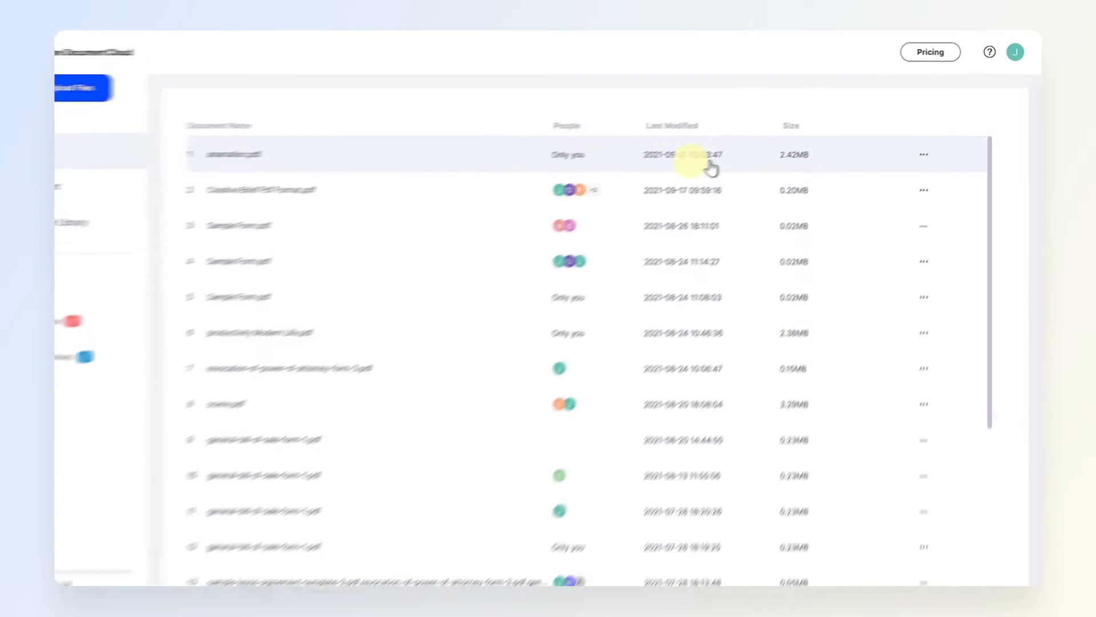
pyautogui.click(922, 155)
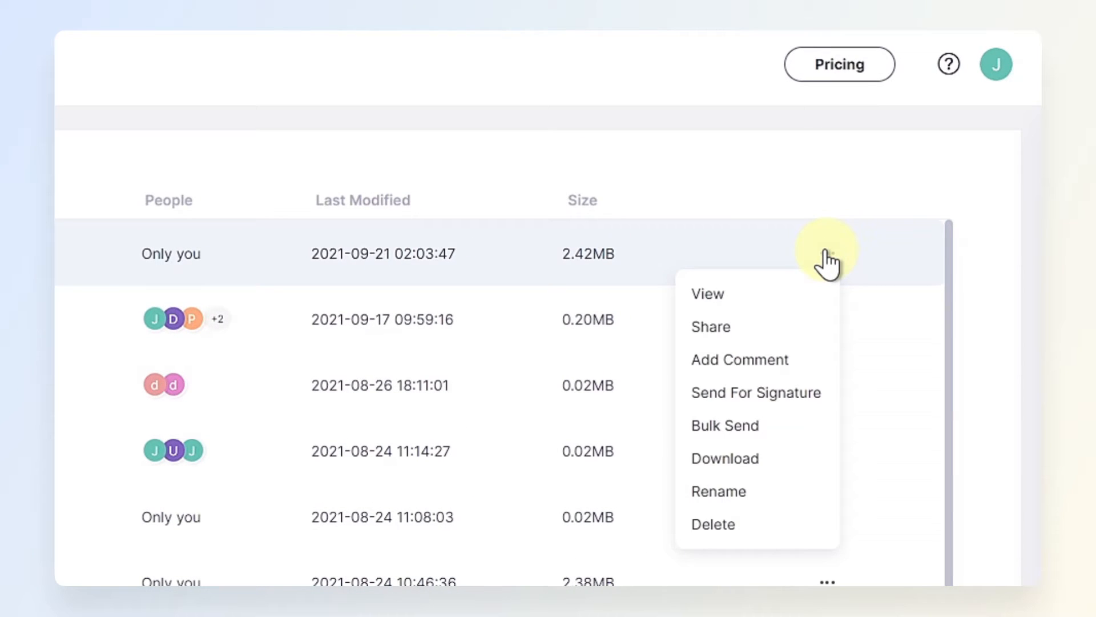
pyautogui.click(724, 327)
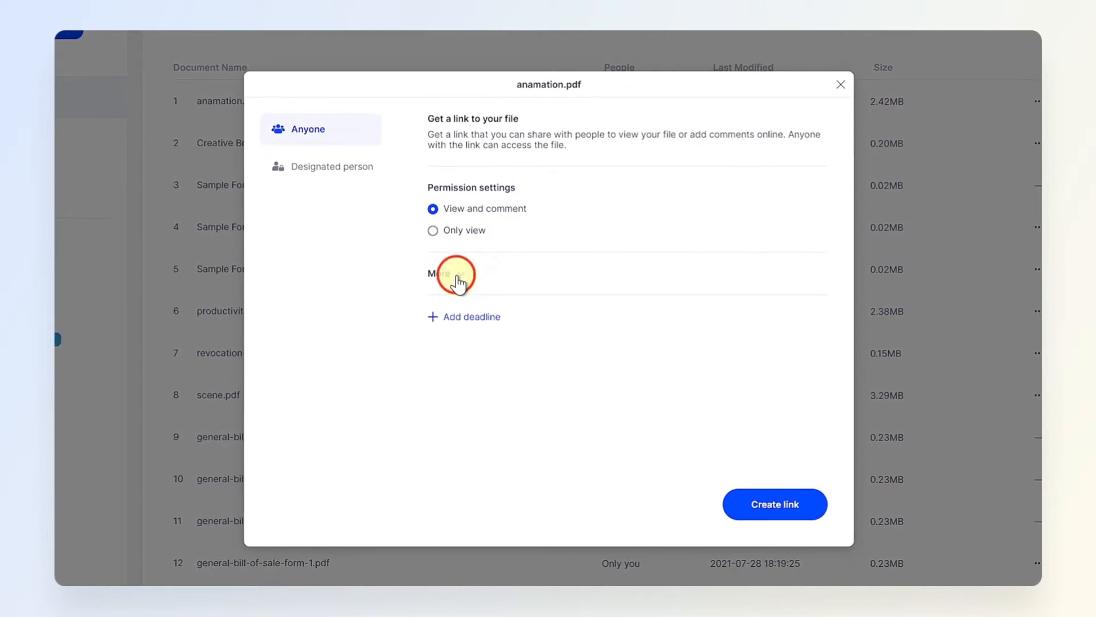
# Create a share link for anamation.pdf with download allowed and a verification code.
pyautogui.click(448, 274)
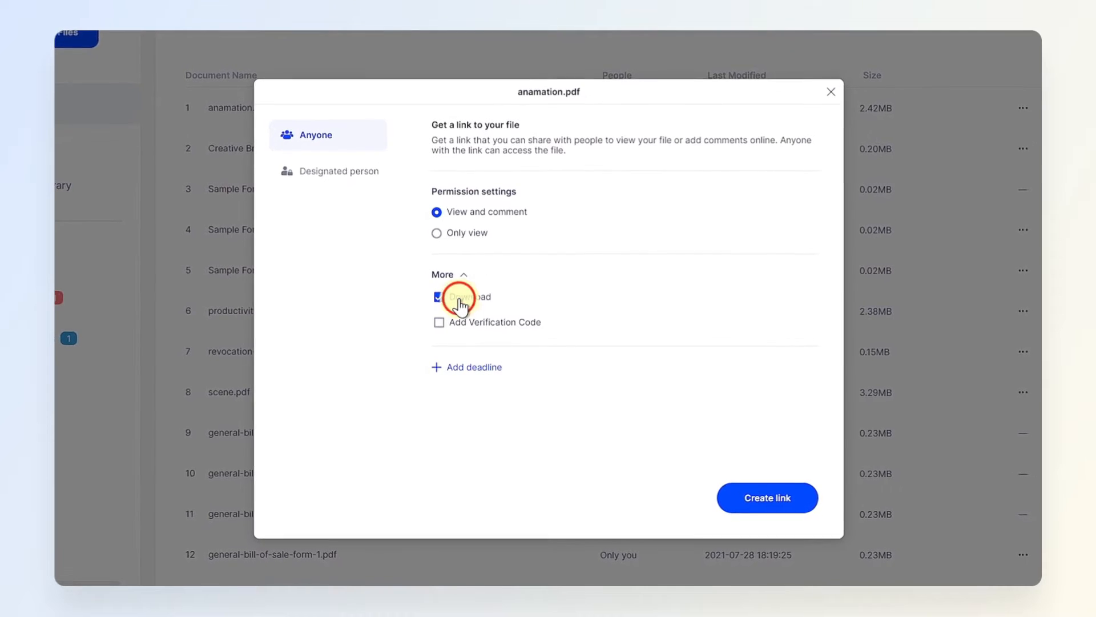
pyautogui.click(439, 322)
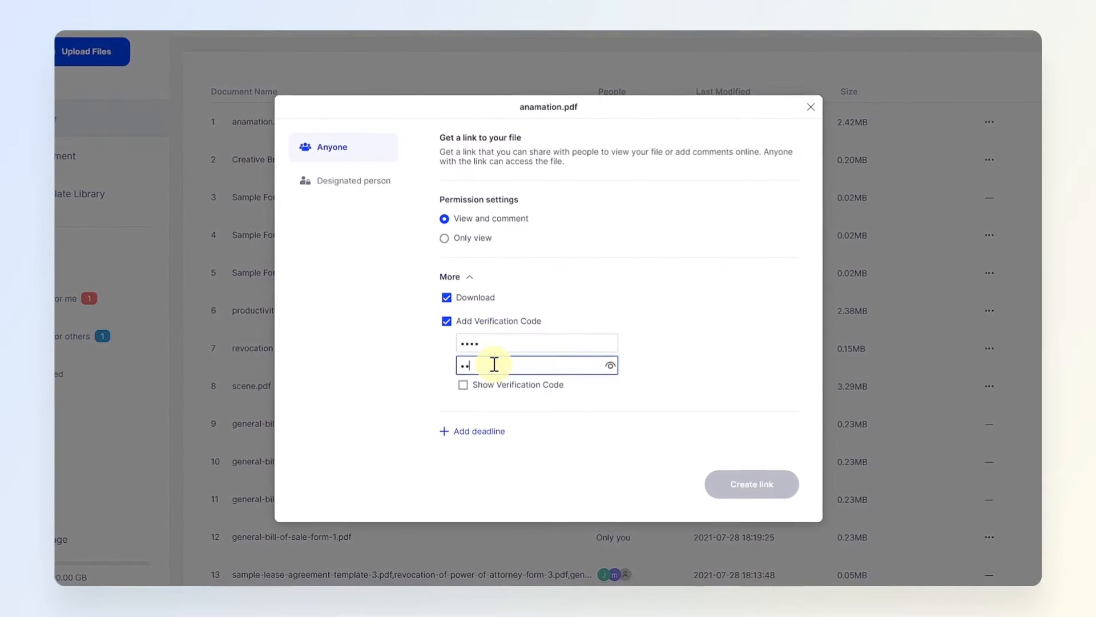
pyautogui.click(473, 431)
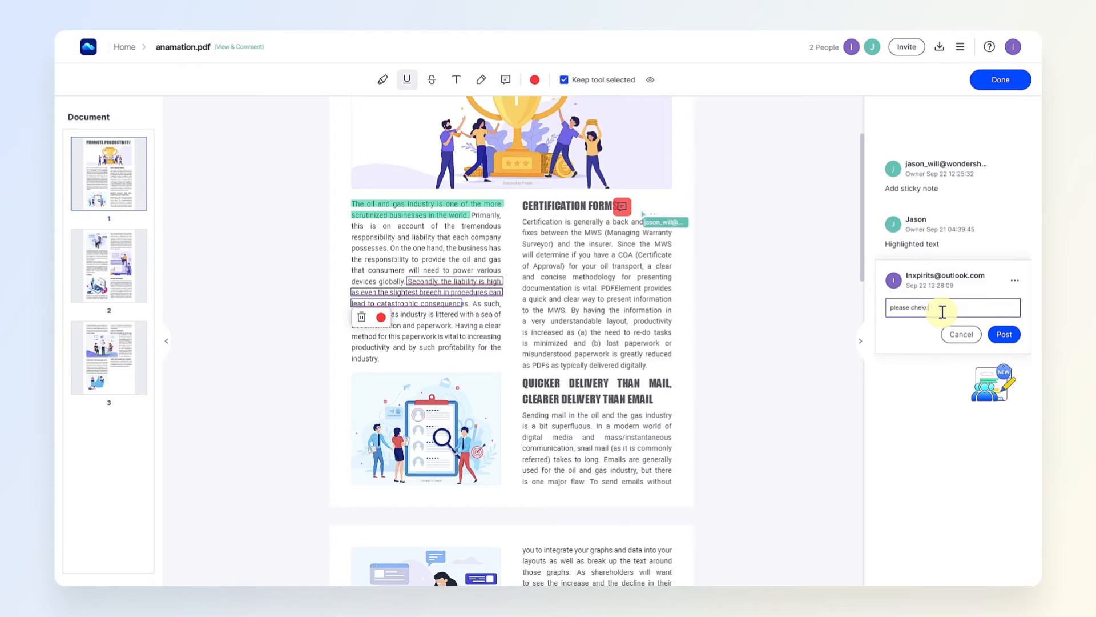
# Post the comment 'please check this out' and start a reply to the Highlighted text comment.
pyautogui.click(851, 47)
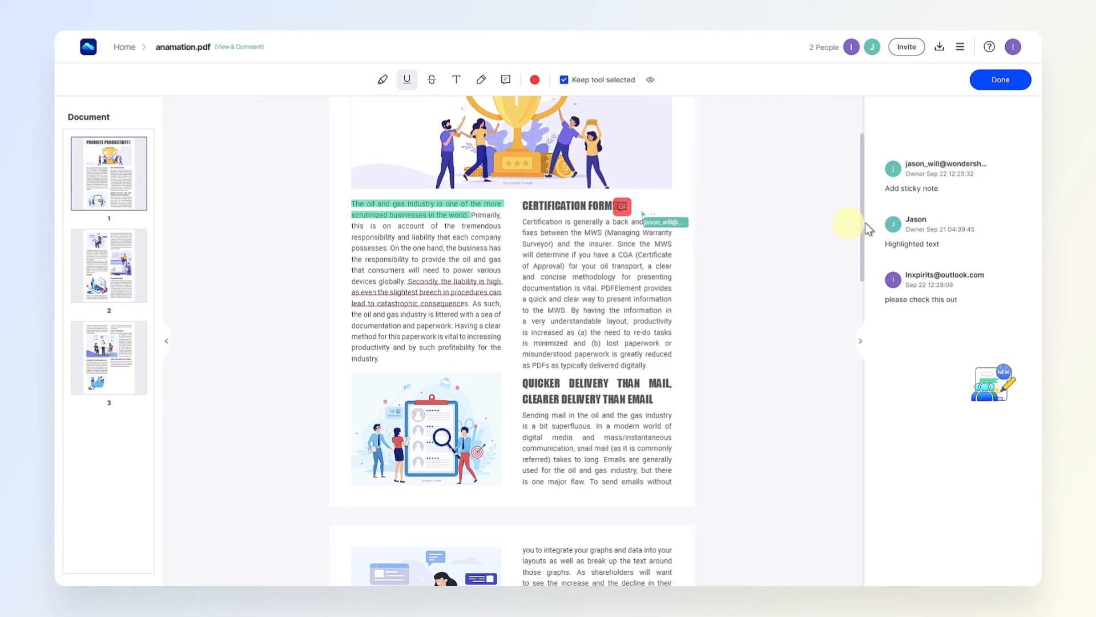
pyautogui.click(912, 244)
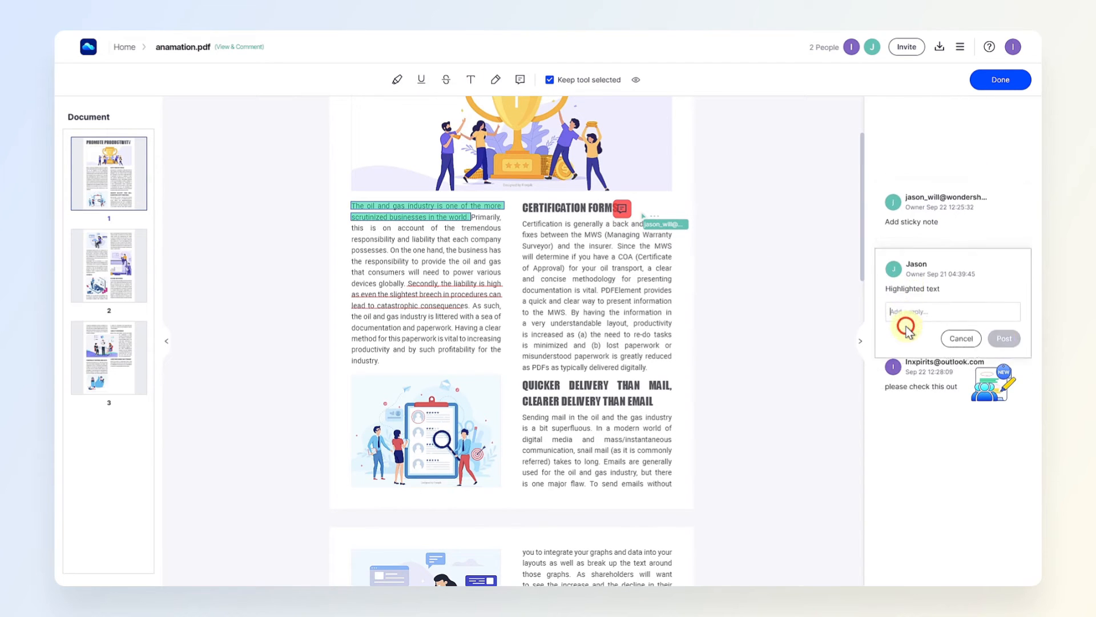
pyautogui.click(961, 339)
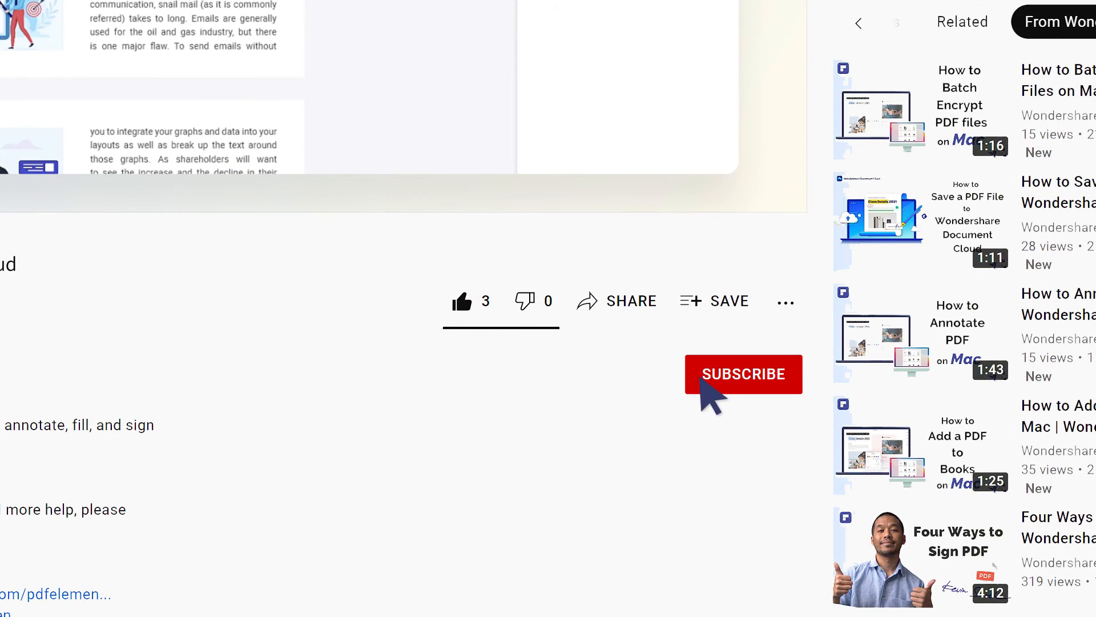
# Open the Share dialog for the YouTube tutorial video.
pyautogui.click(617, 301)
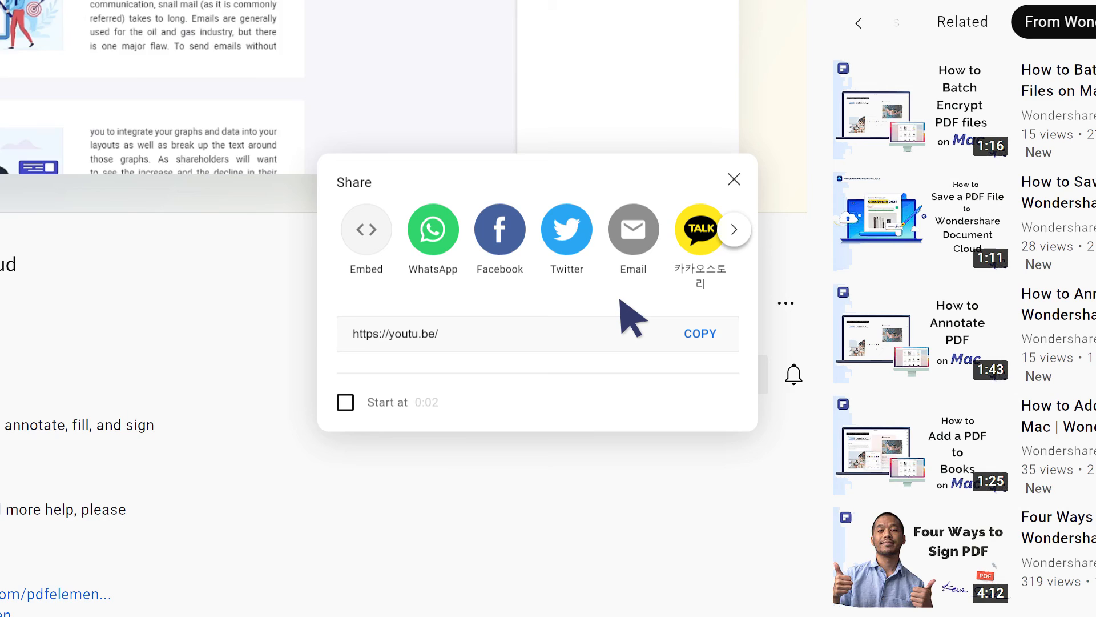